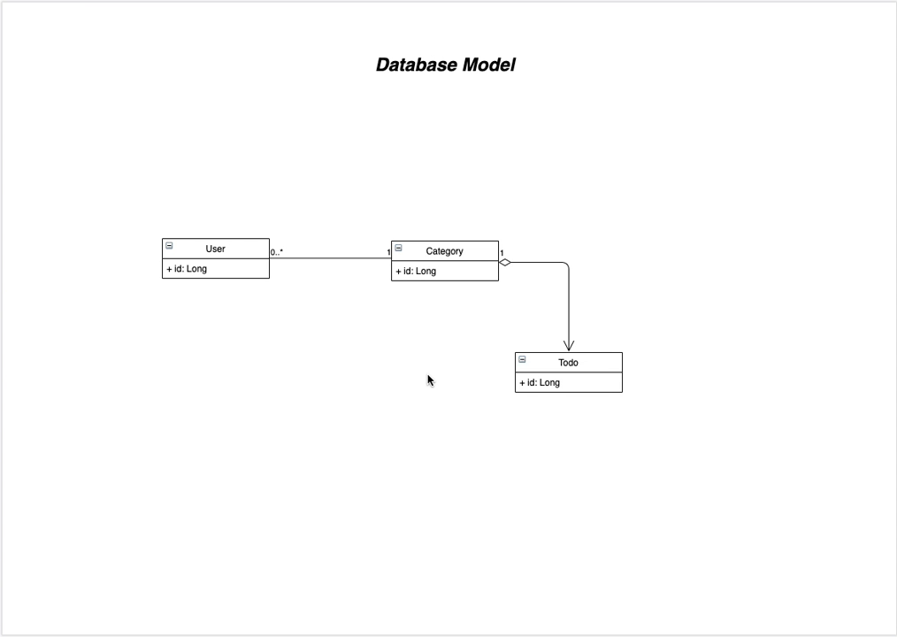
mouse_move(152, 209)
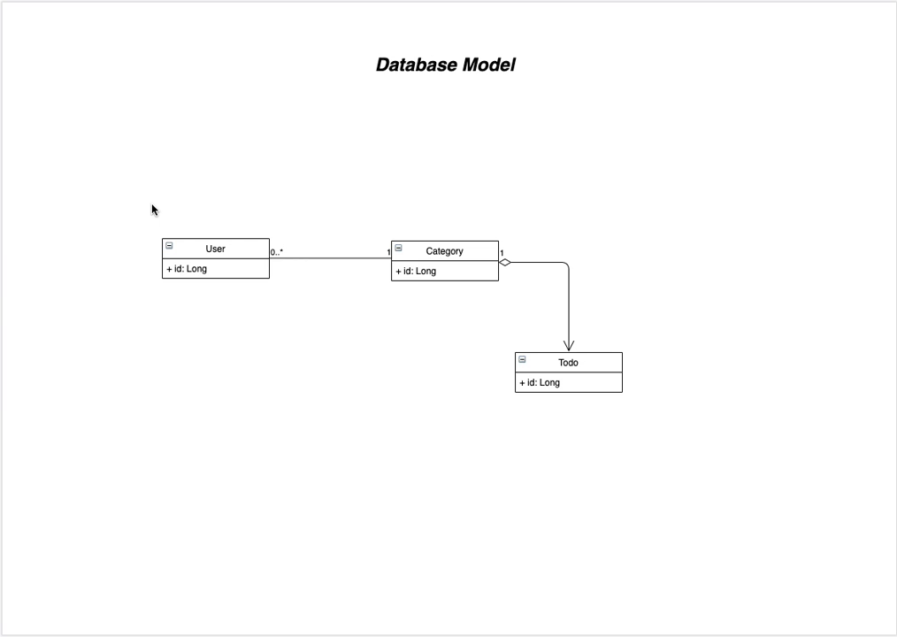
mouse_move(247, 321)
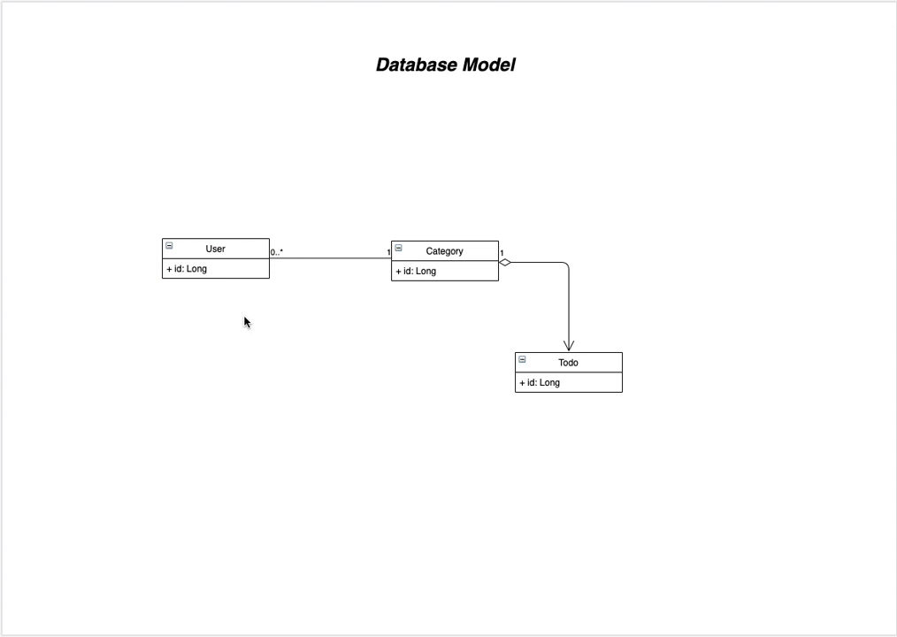
mouse_move(320, 296)
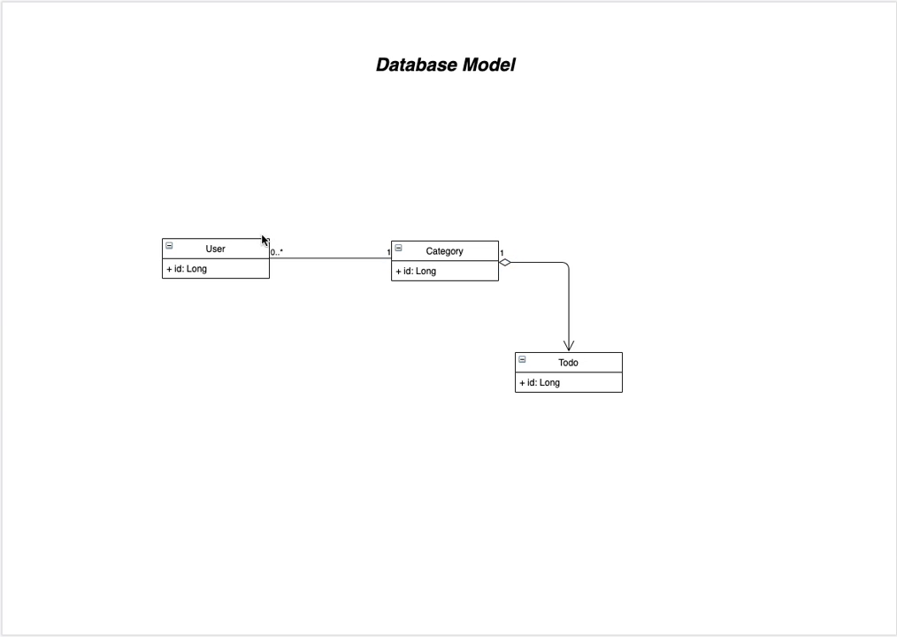
left_click(214, 249)
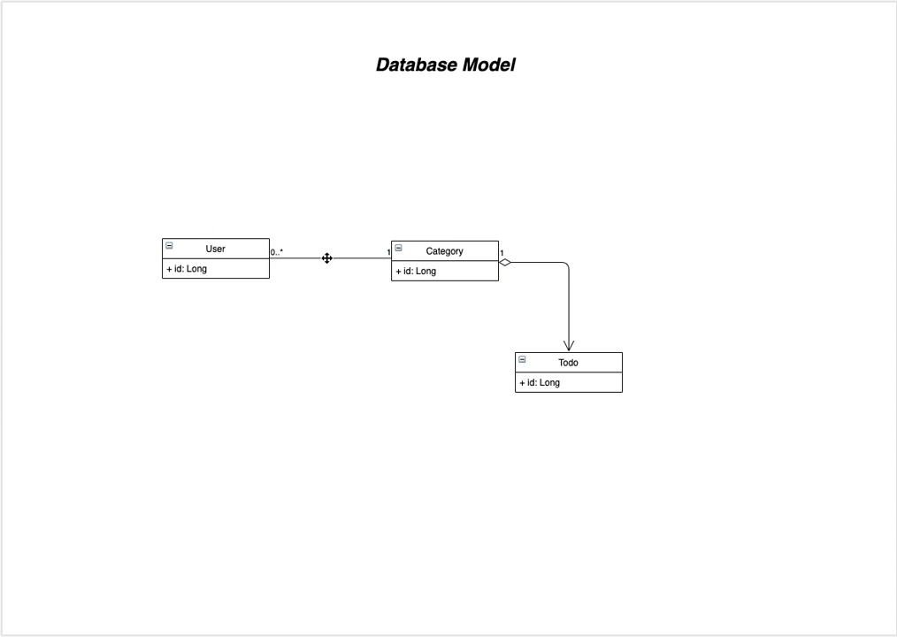
mouse_move(276, 254)
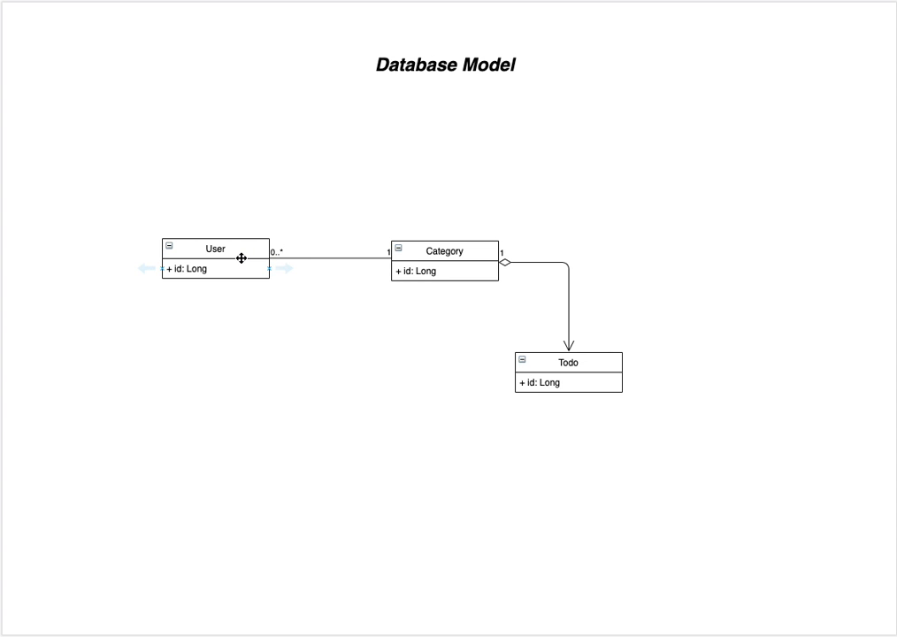
left_click(443, 252)
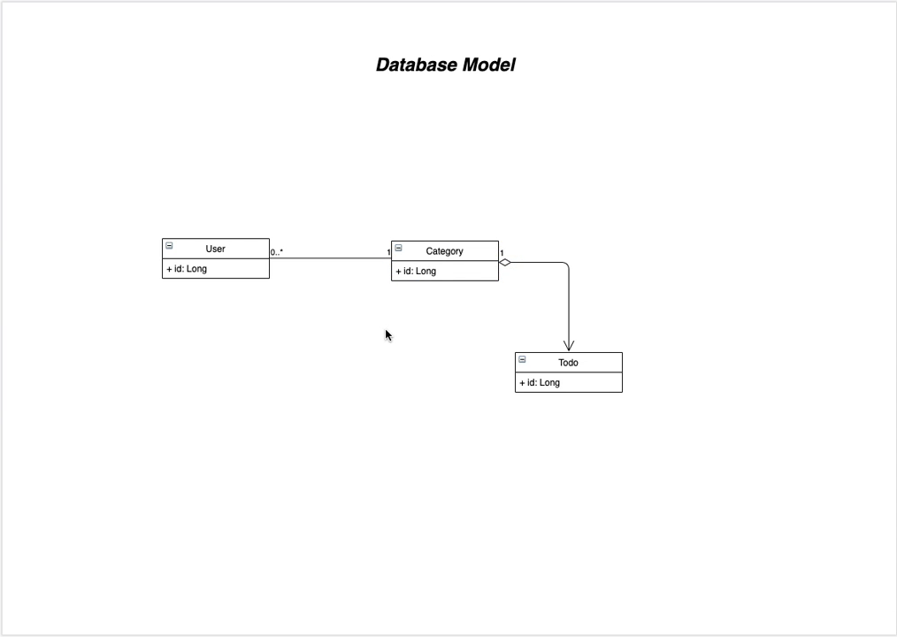
mouse_move(559, 284)
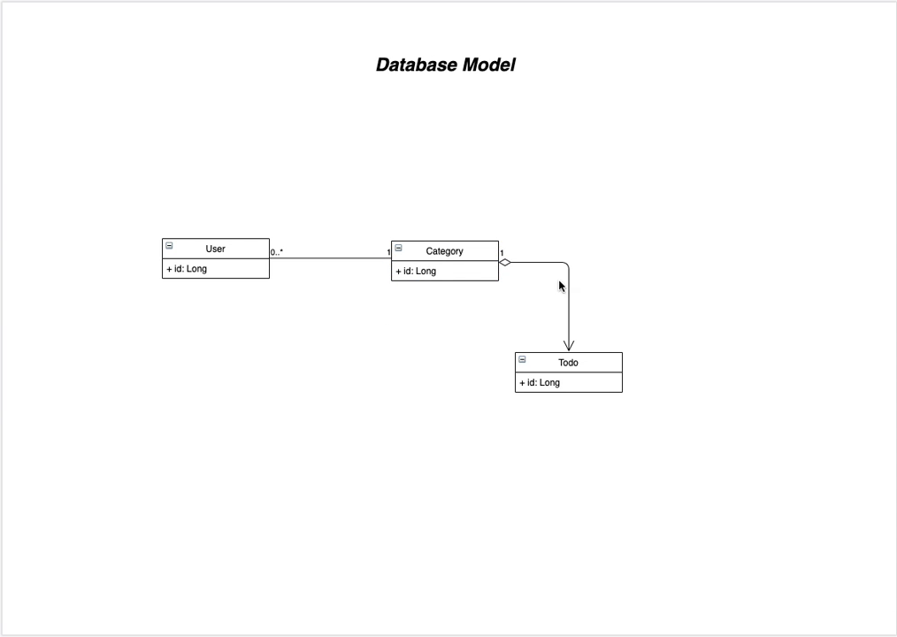
mouse_move(657, 420)
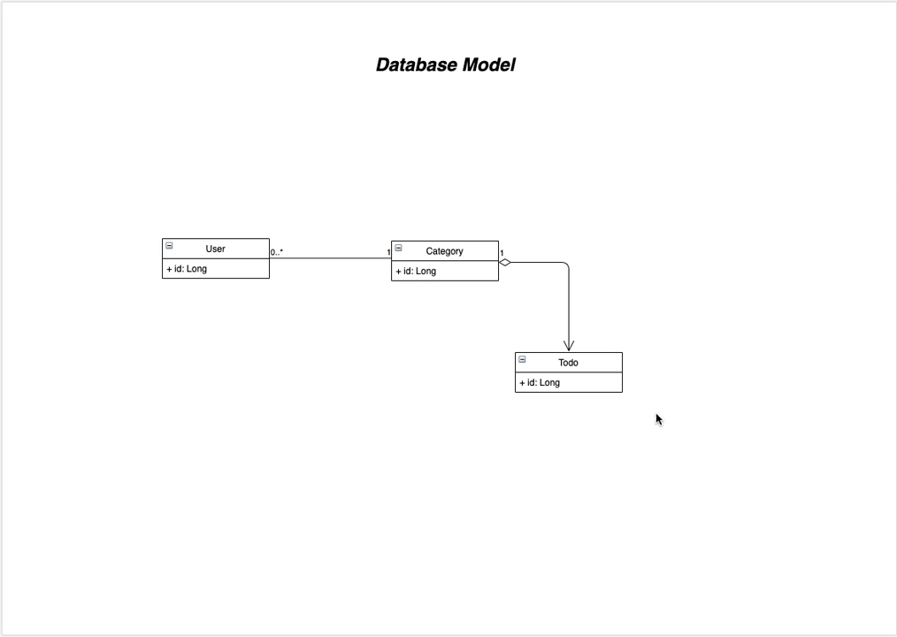
mouse_move(500, 293)
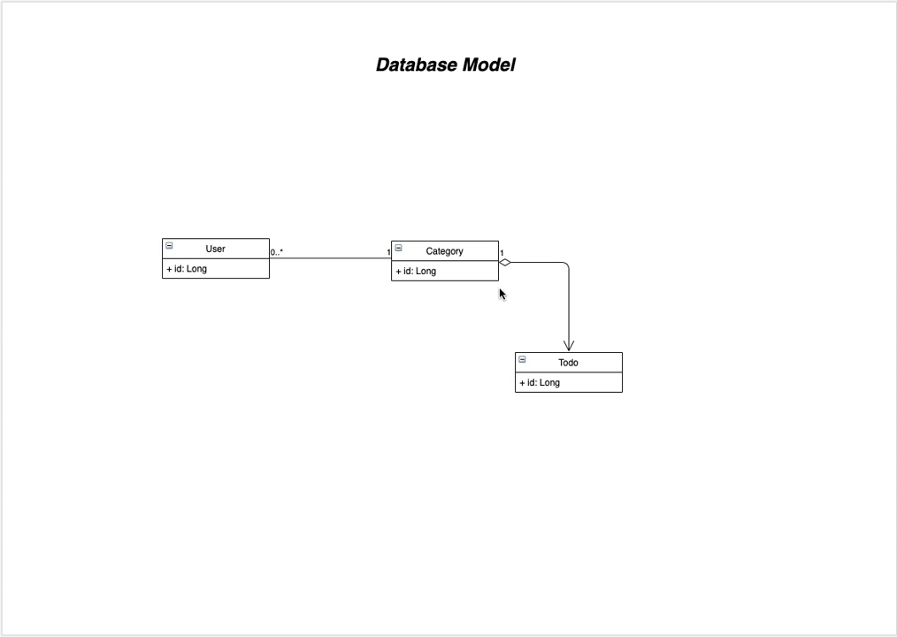
left_click(567, 368)
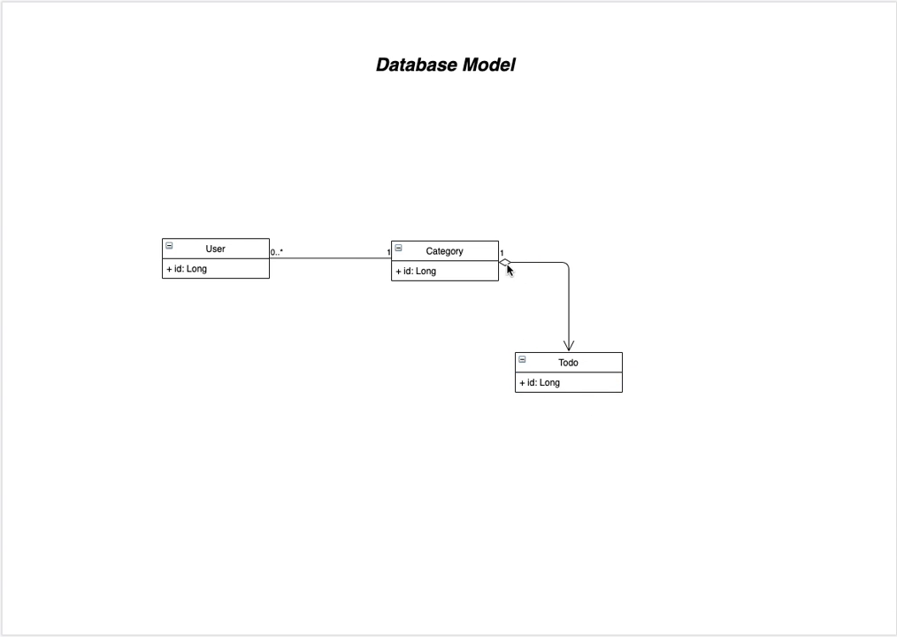
mouse_move(492, 401)
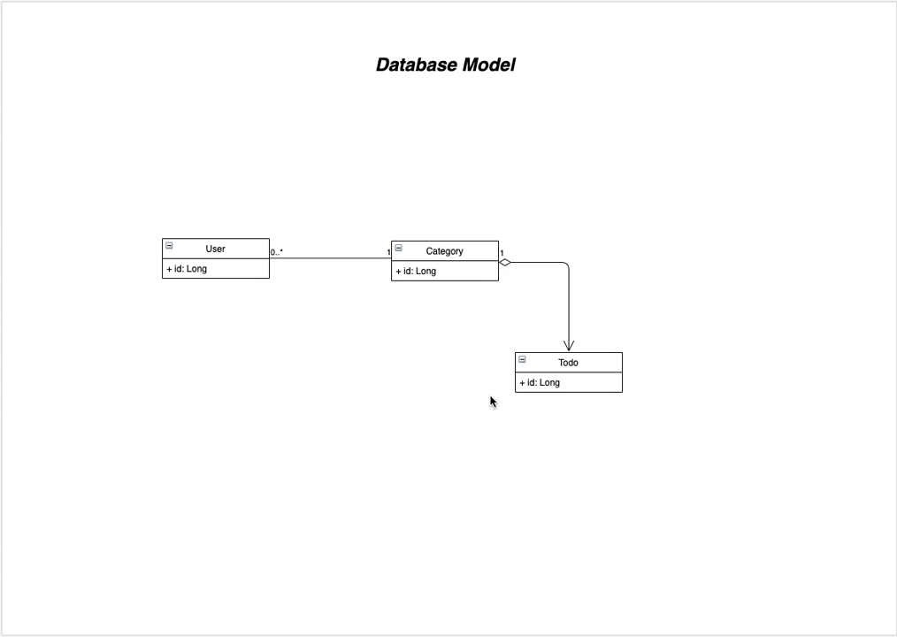
mouse_move(468, 380)
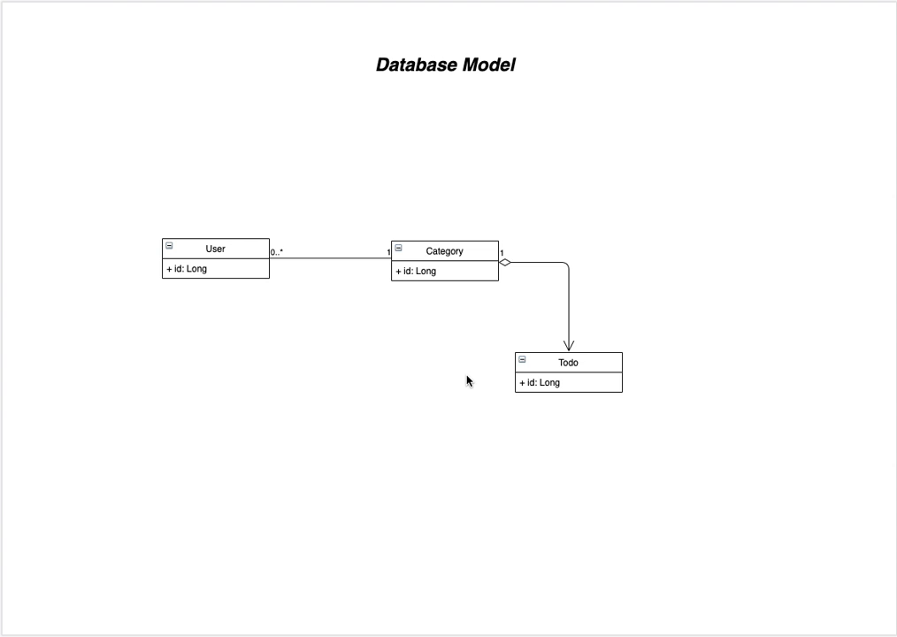
mouse_move(644, 362)
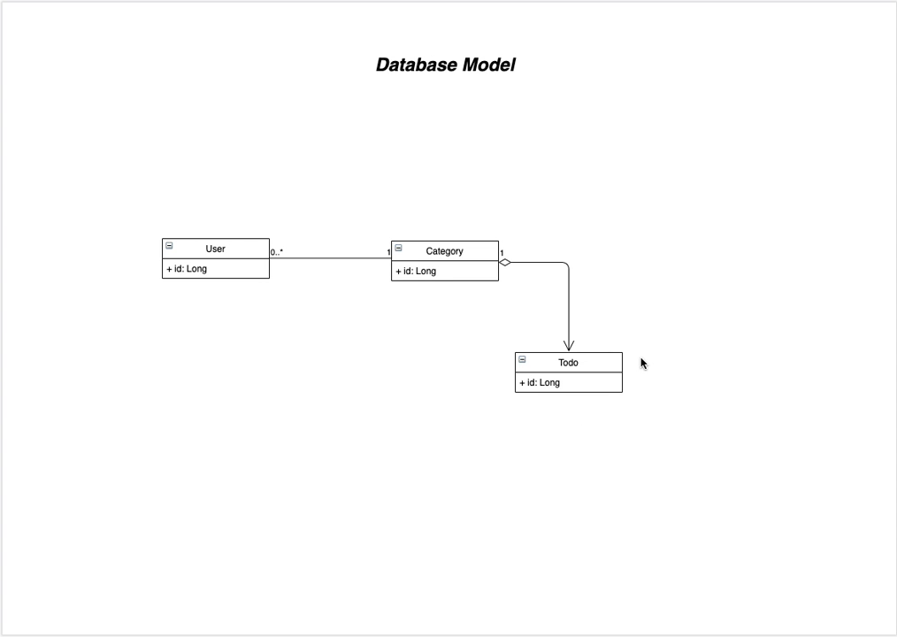
mouse_move(518, 248)
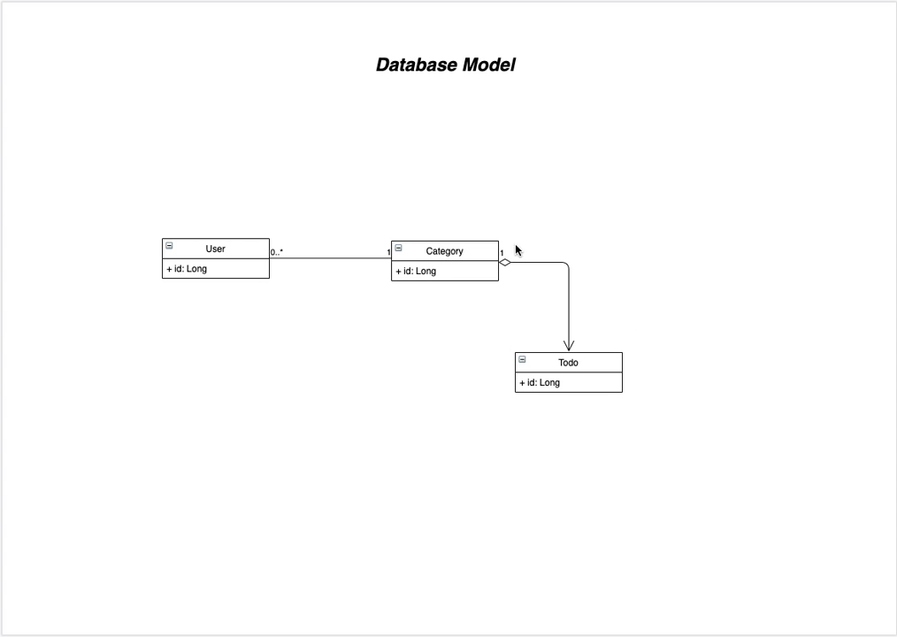
mouse_move(424, 335)
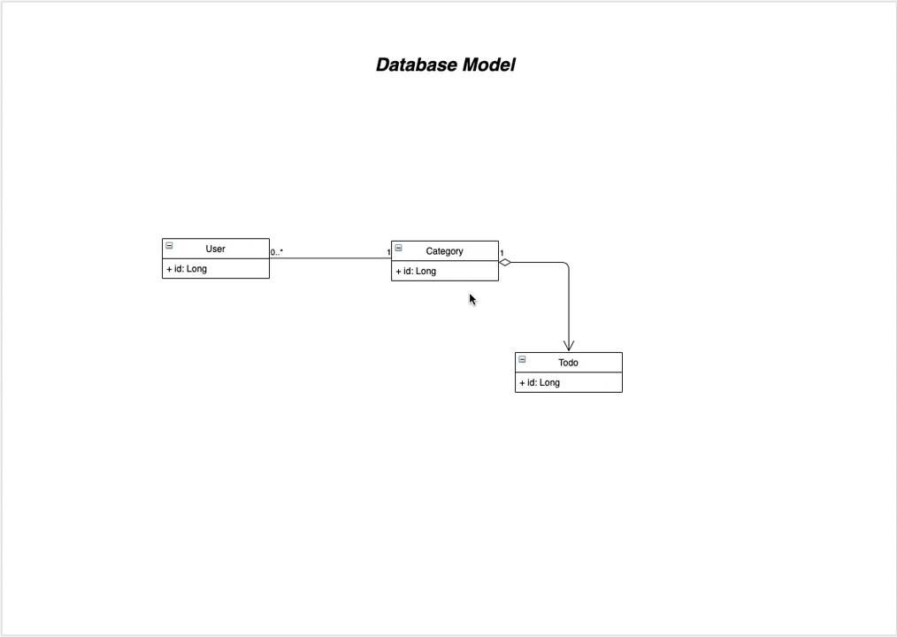
mouse_move(416, 277)
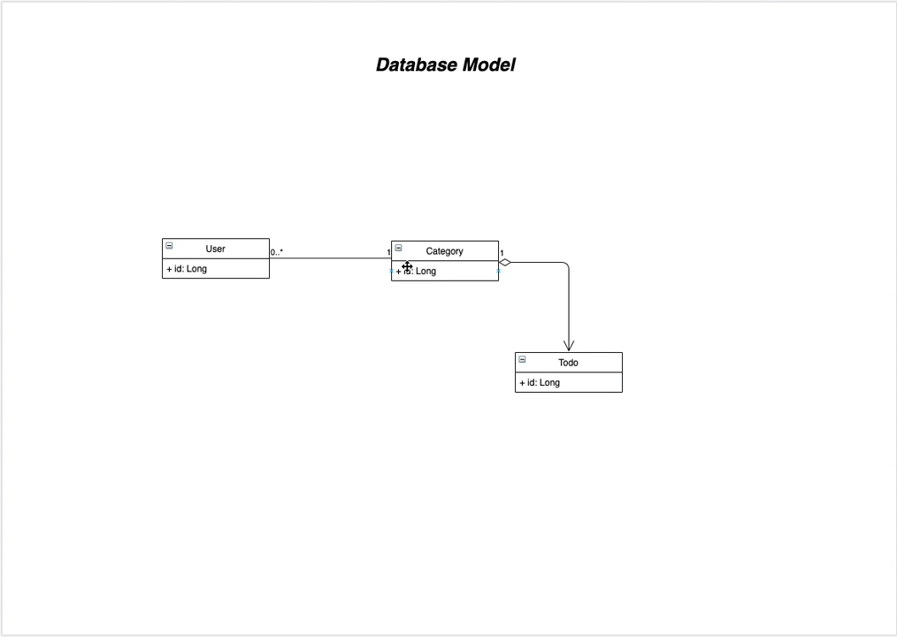
mouse_move(414, 383)
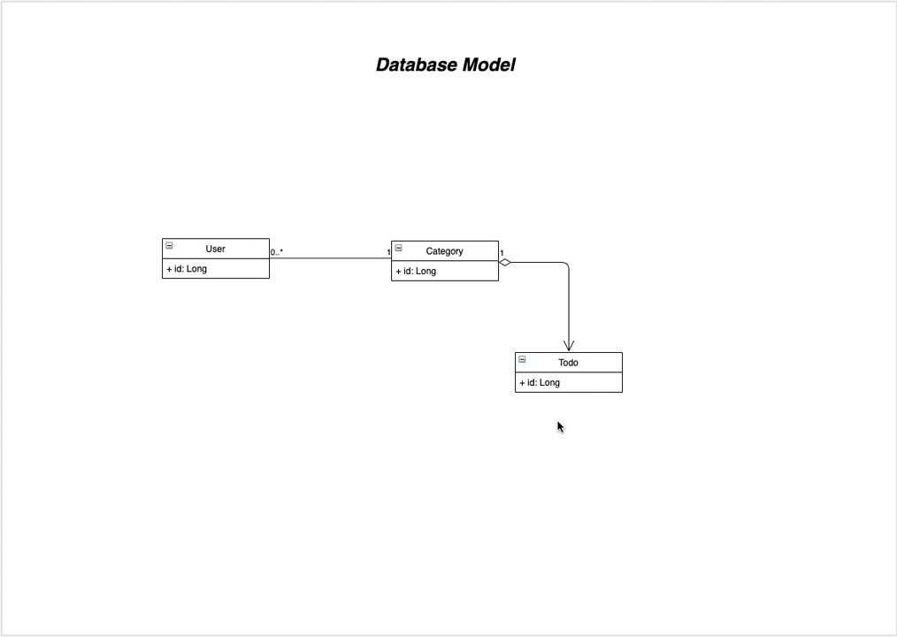
mouse_move(546, 408)
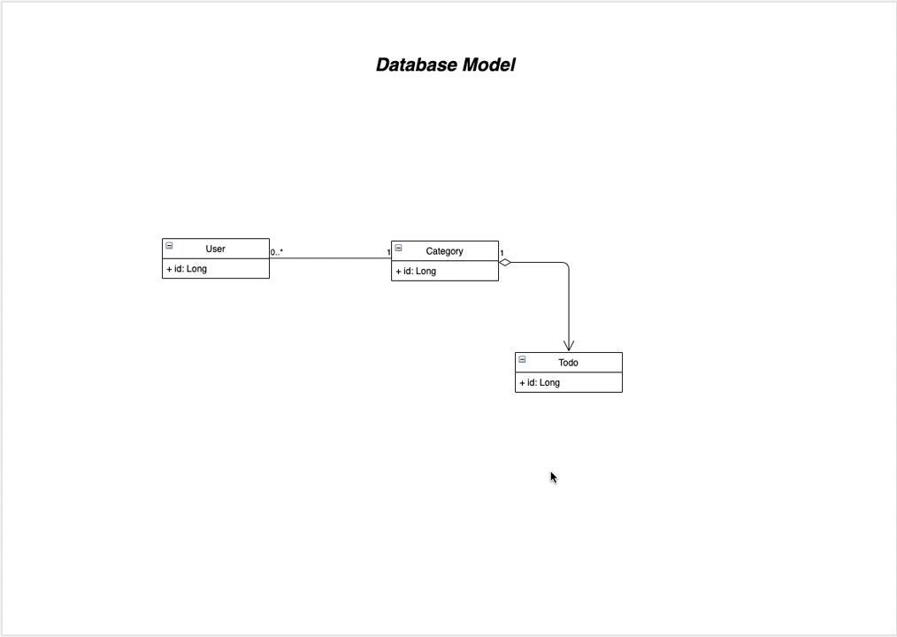
mouse_move(374, 439)
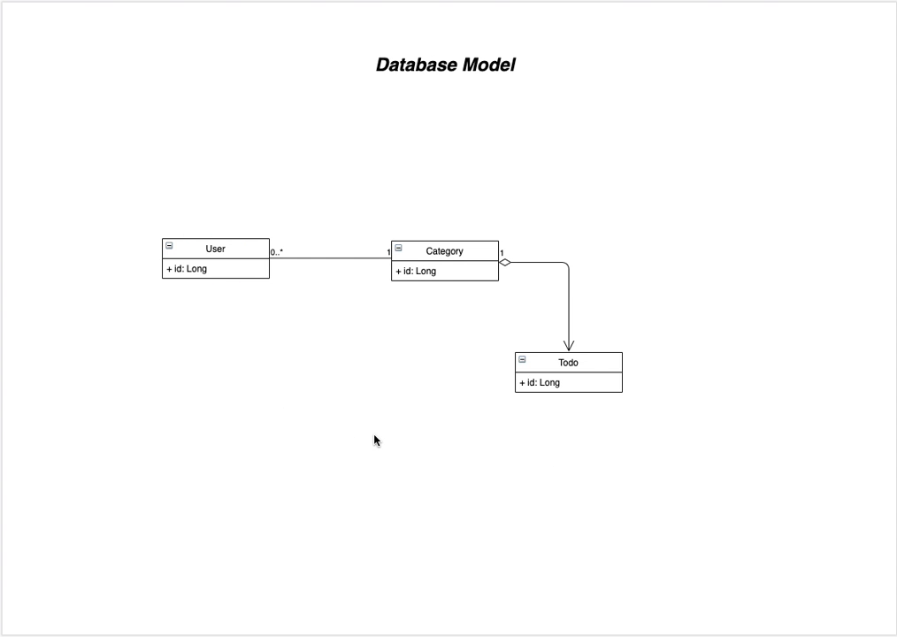